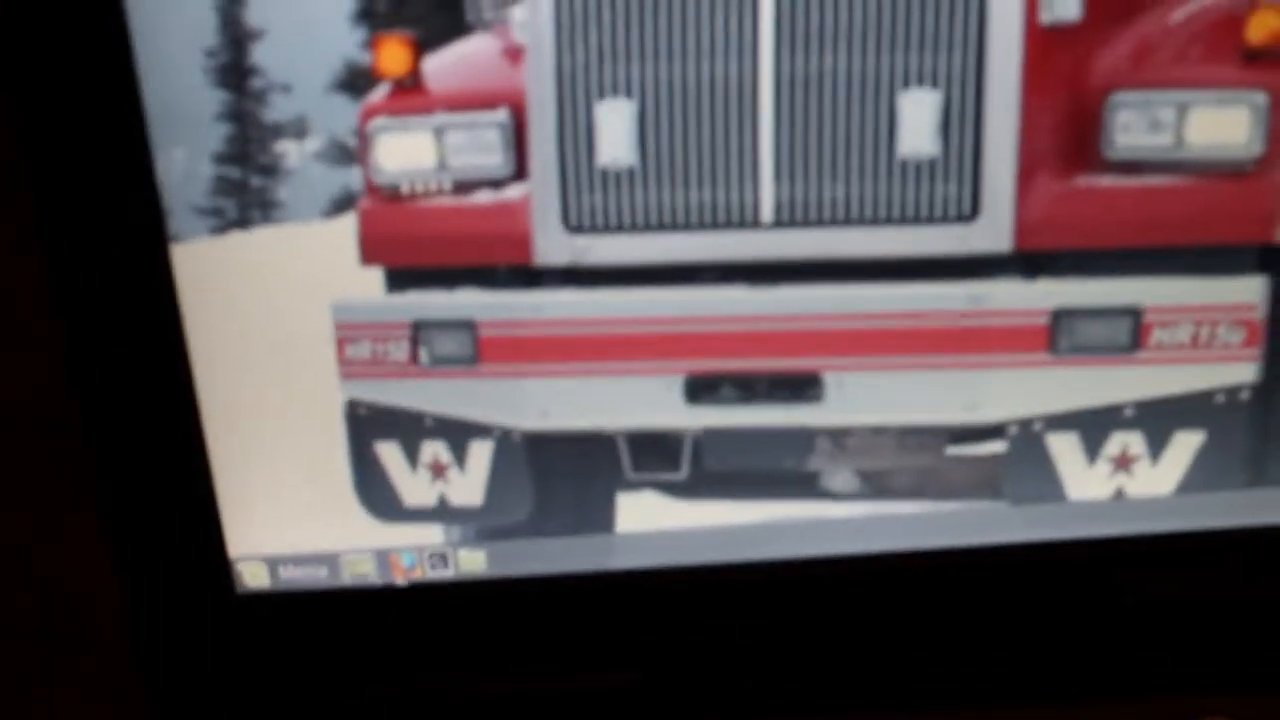
Open System Settings from the Cinnamon application menu.
click(290, 566)
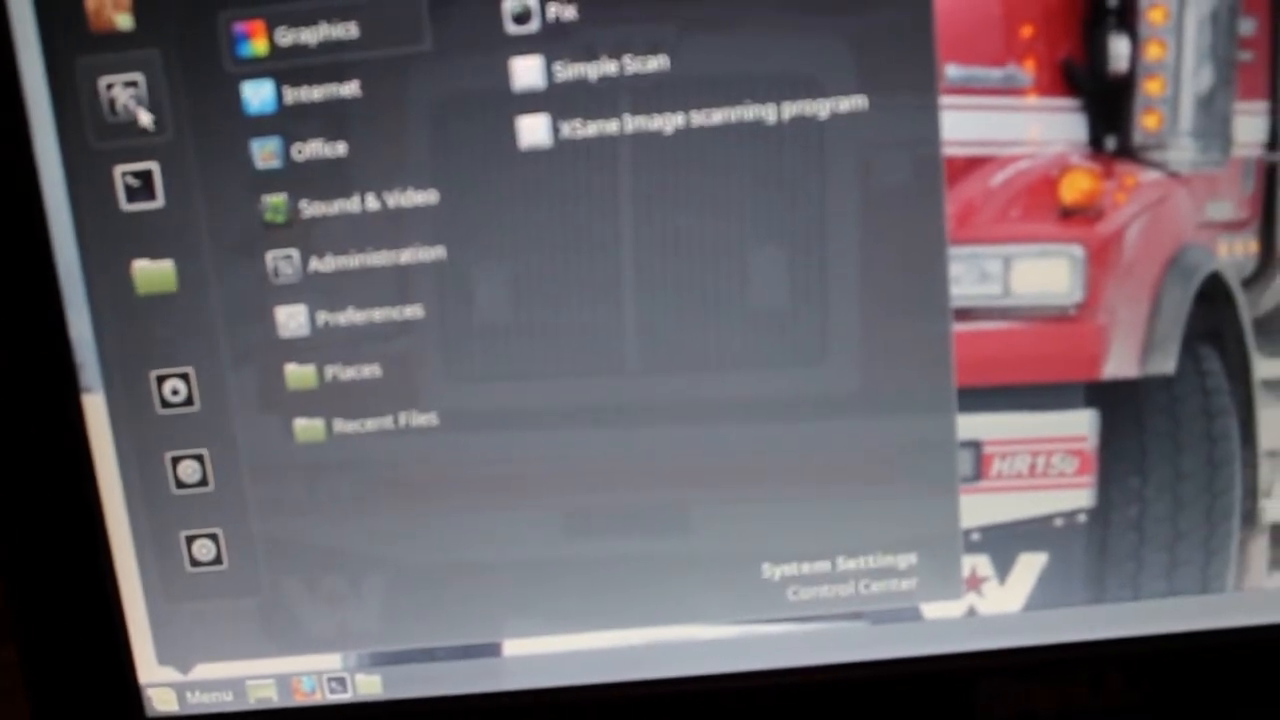
click(366, 310)
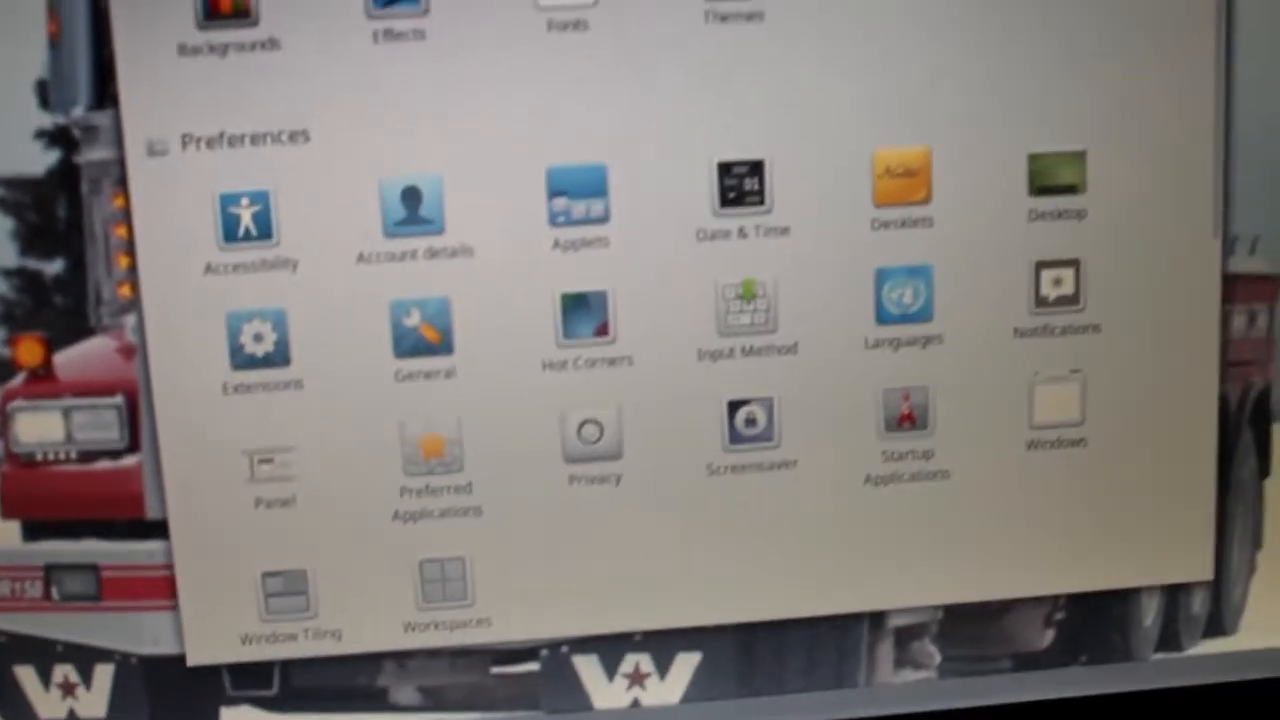
Open System Info under Hardware to view Linux Mint 18 Cinnamon 64-bit specs.
scroll(down, 3)
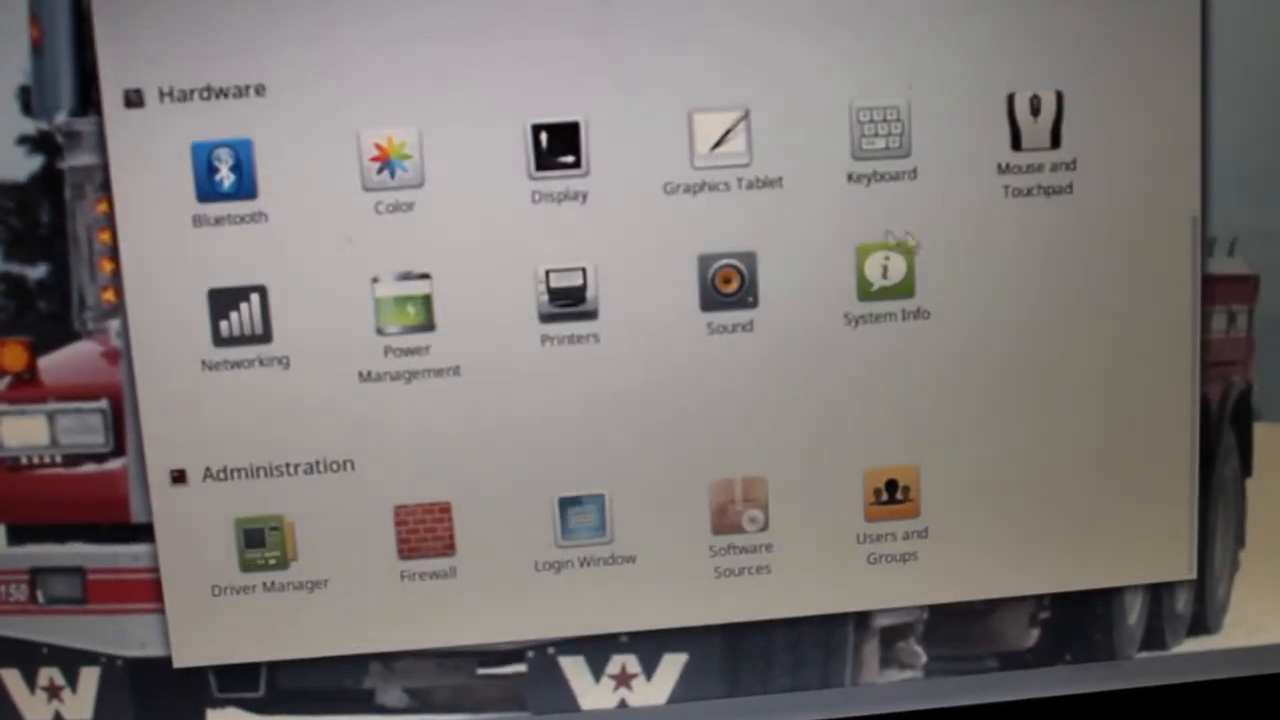
click(884, 275)
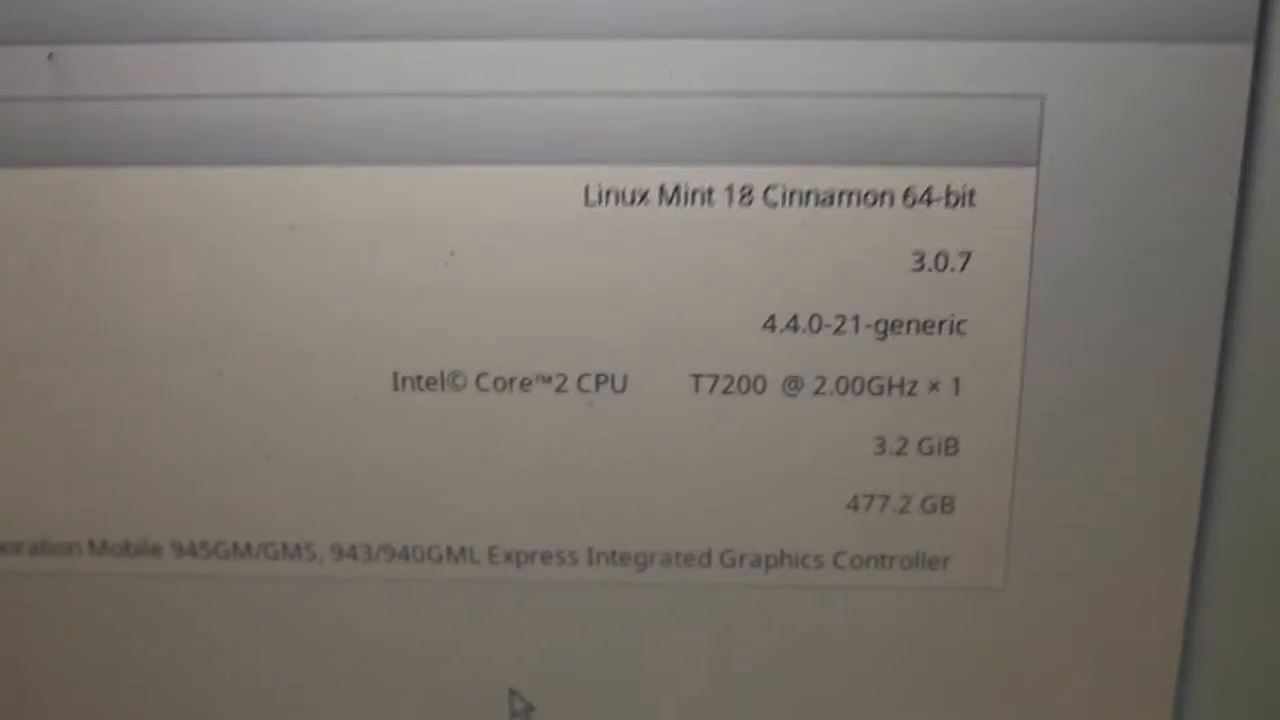